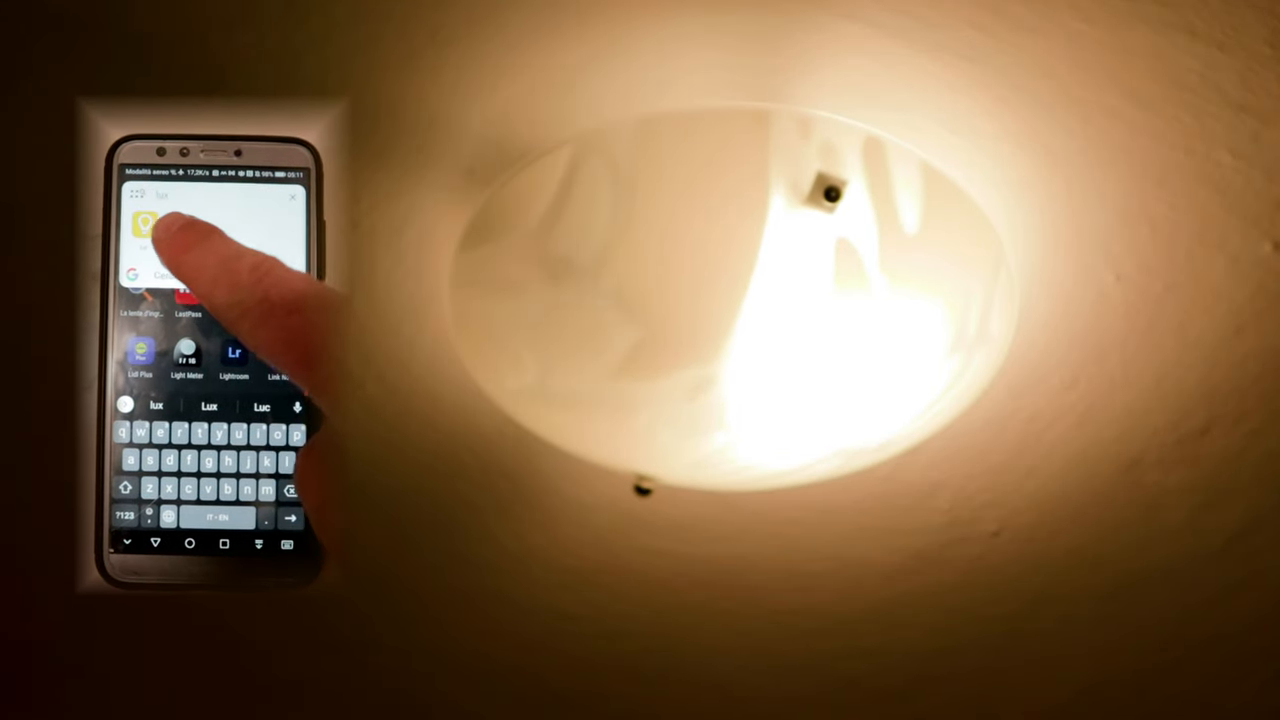
click(140, 224)
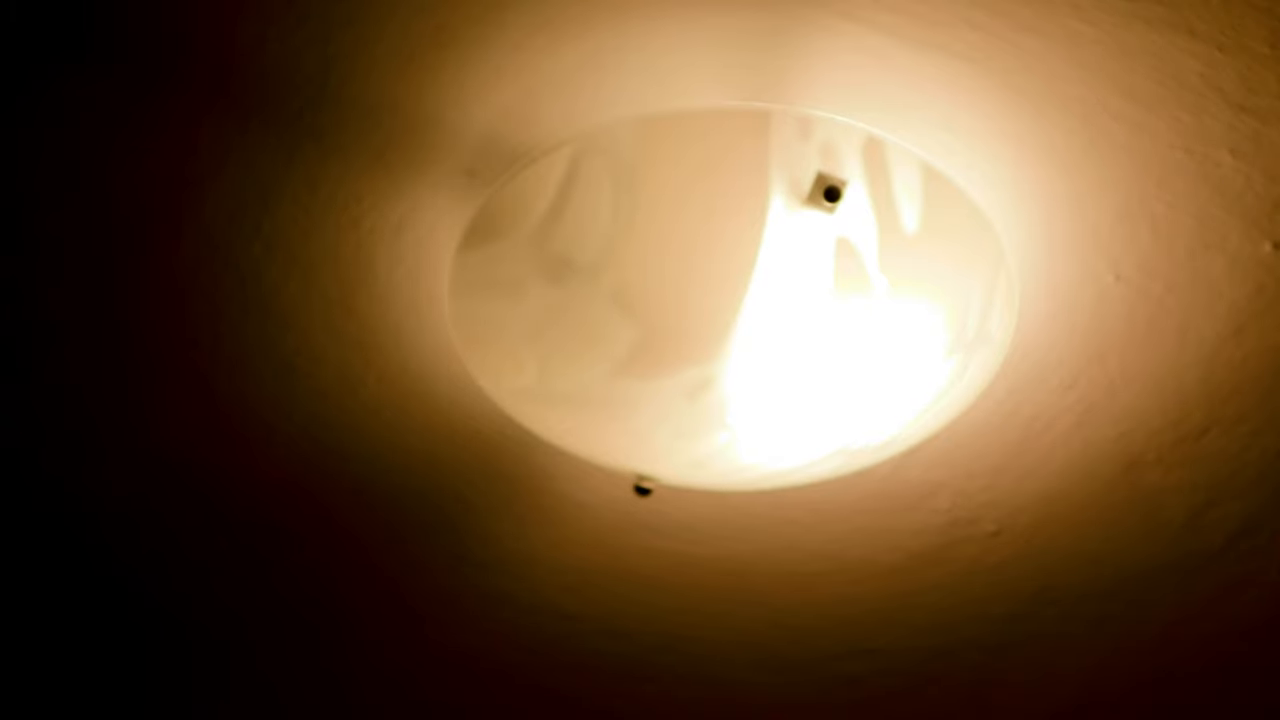
click(640, 360)
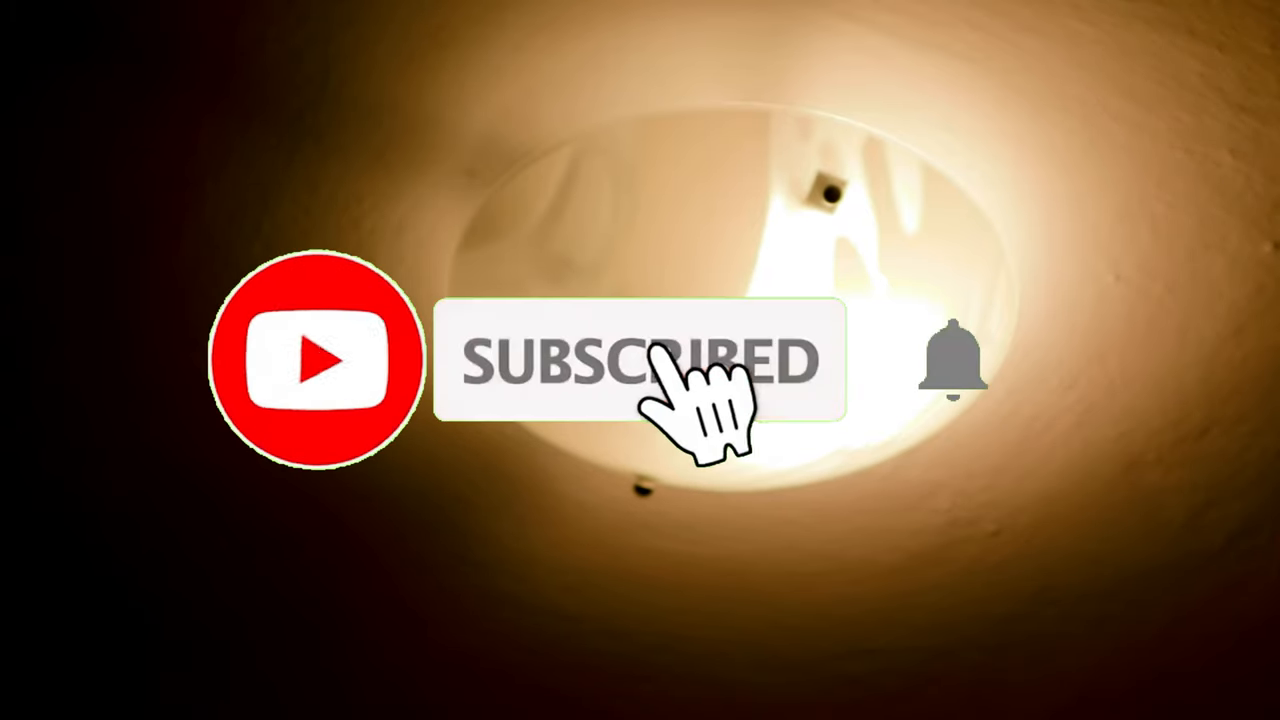